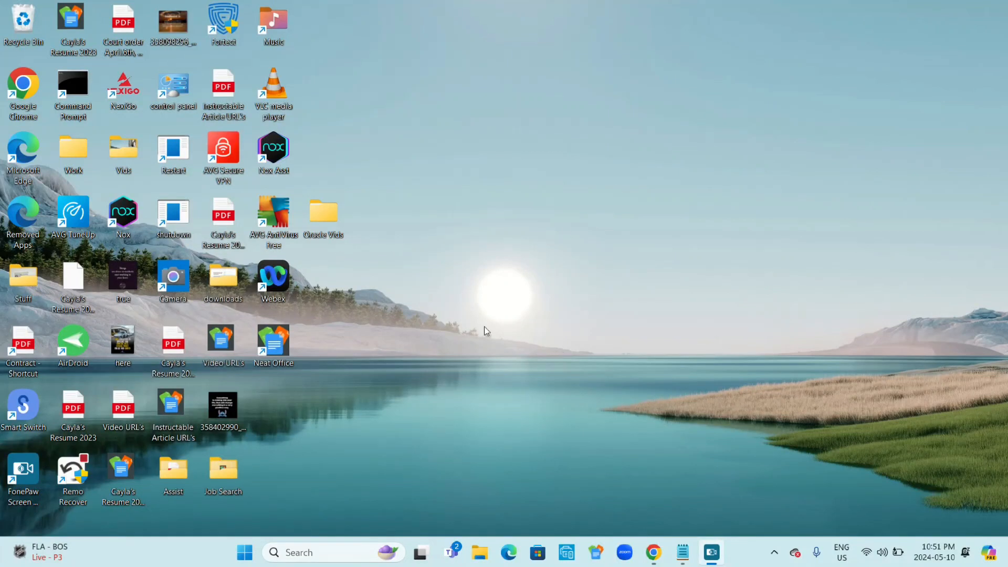
pyautogui.moveTo(518, 324)
pyautogui.write('c')
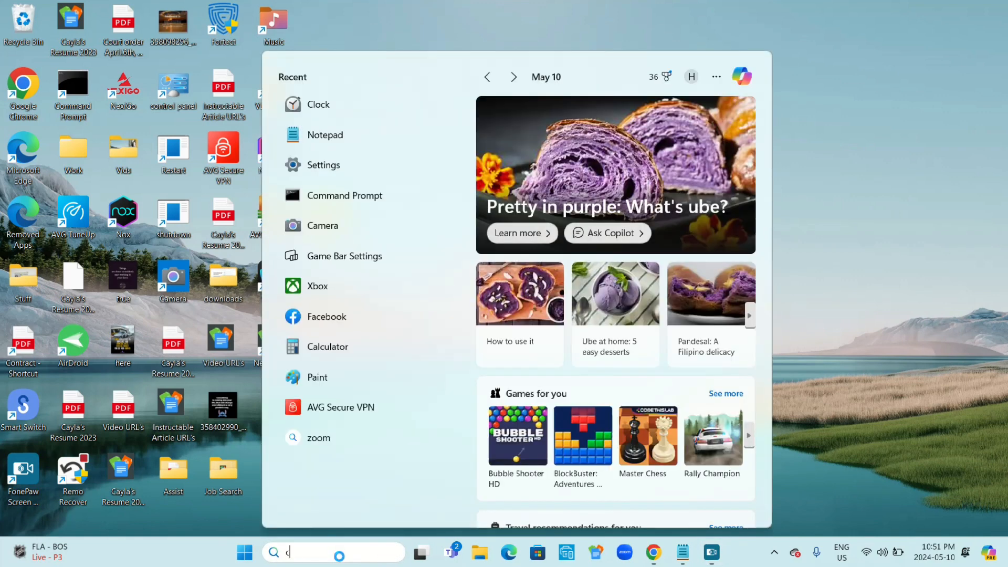
# - Search 'clock' in Start and launch the Clock app from Best match
pyautogui.write('lock')
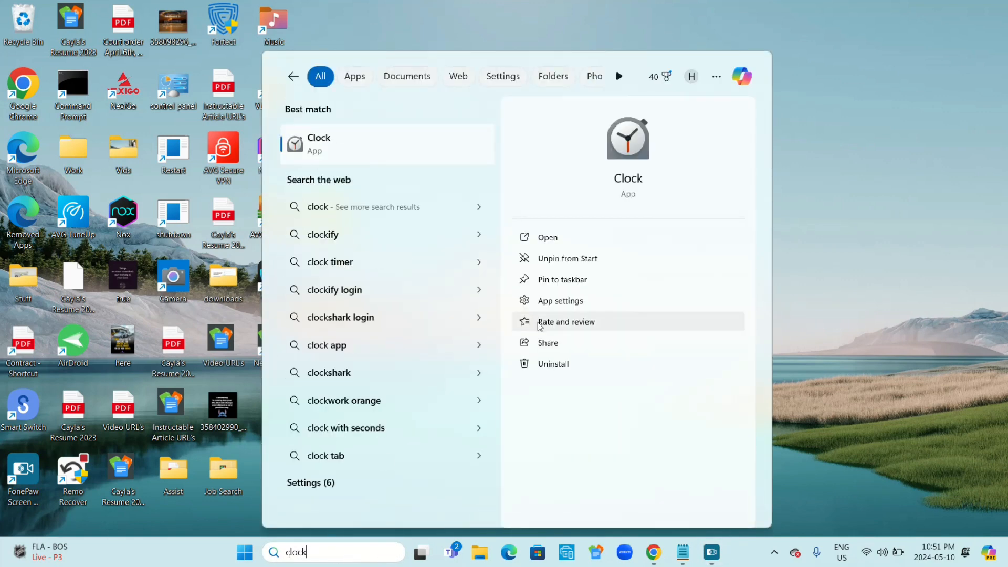
pyautogui.click(547, 237)
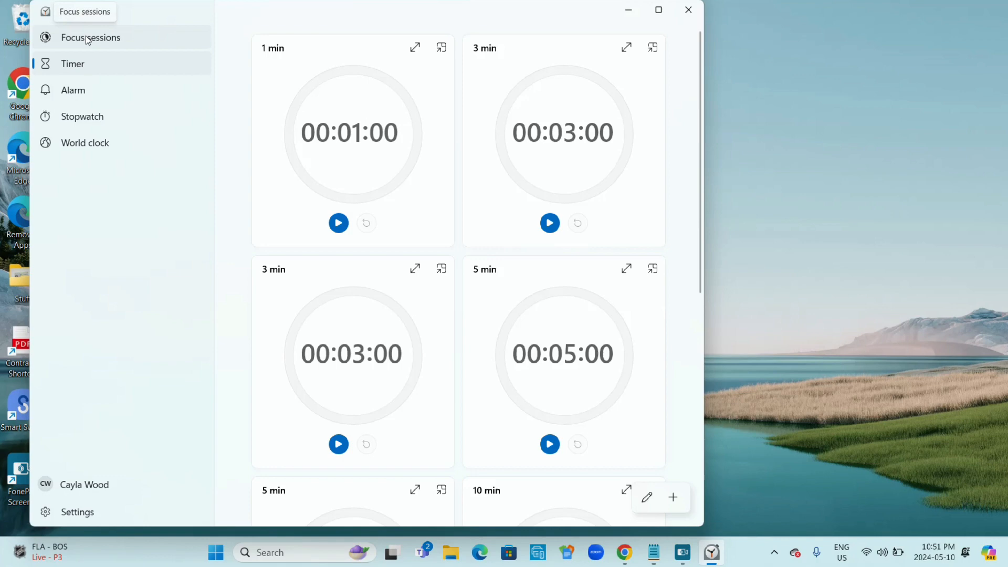
# - Browse Focus sessions, Timer, Alarm, Stopwatch and World clock, returning to the alarm list
pyautogui.click(90, 38)
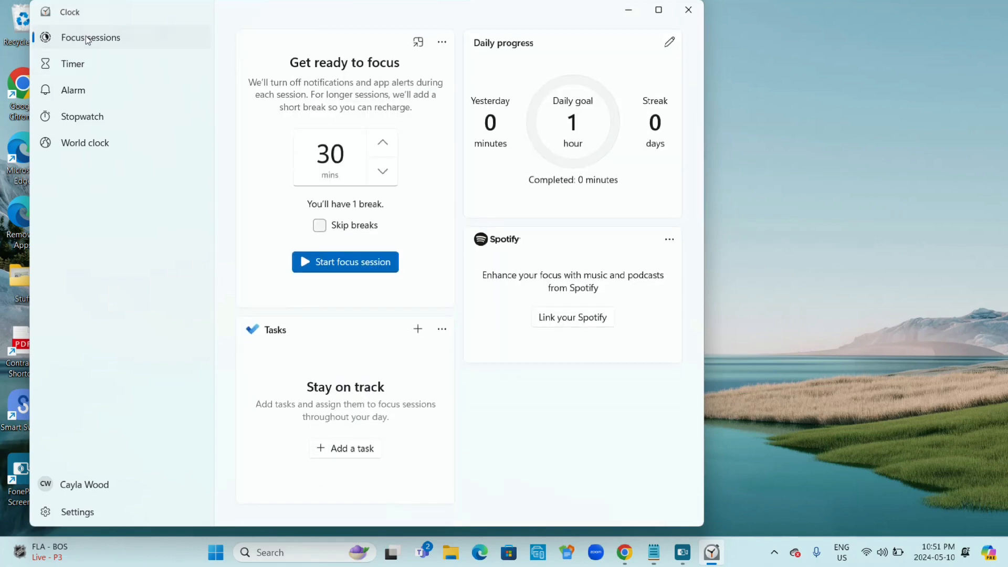
pyautogui.click(72, 64)
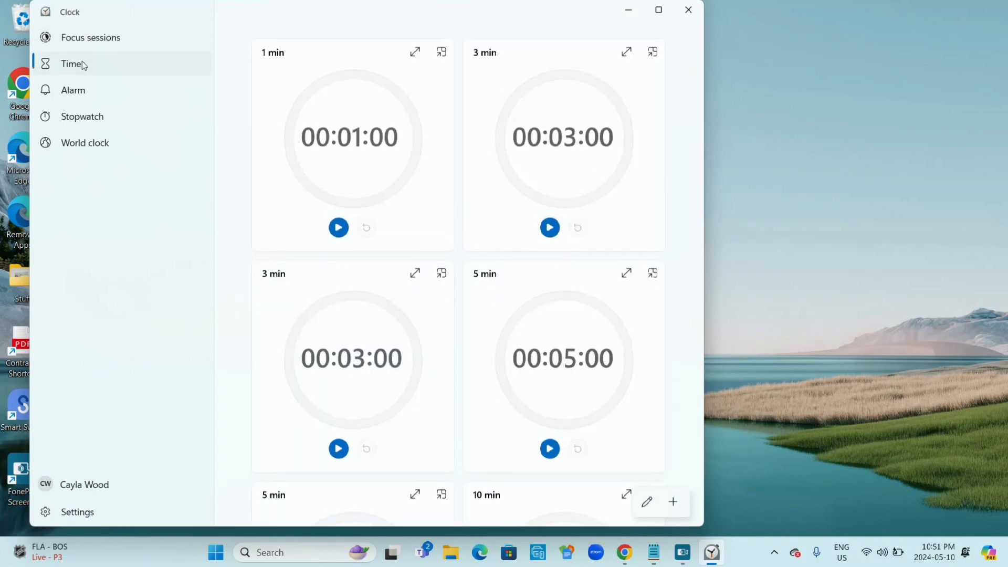
pyautogui.click(73, 90)
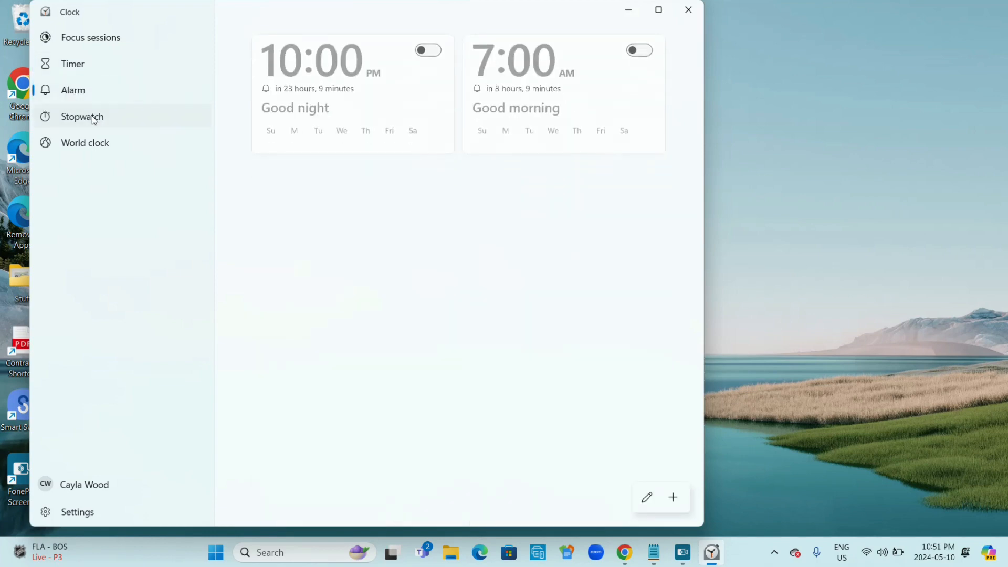
pyautogui.click(82, 116)
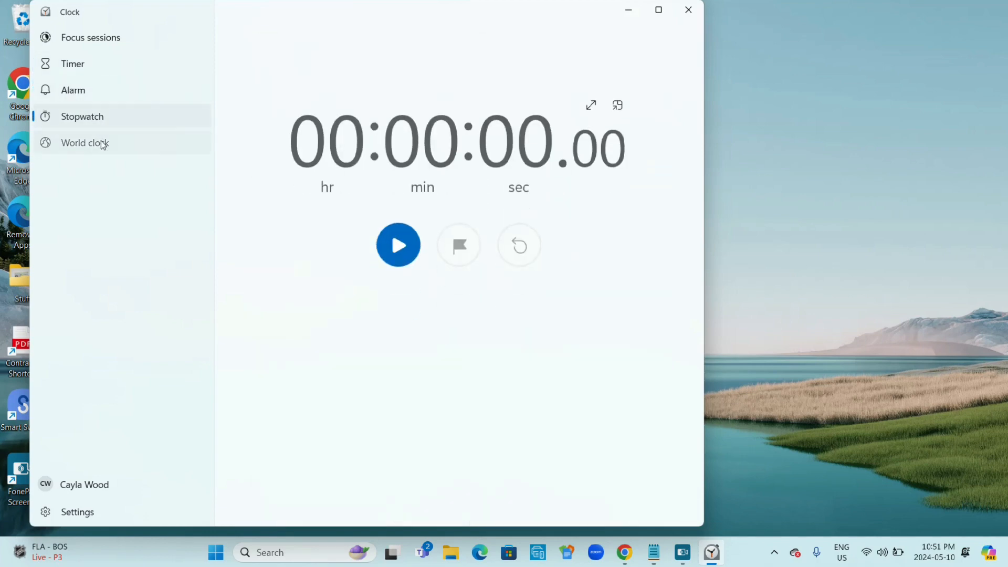
pyautogui.click(84, 143)
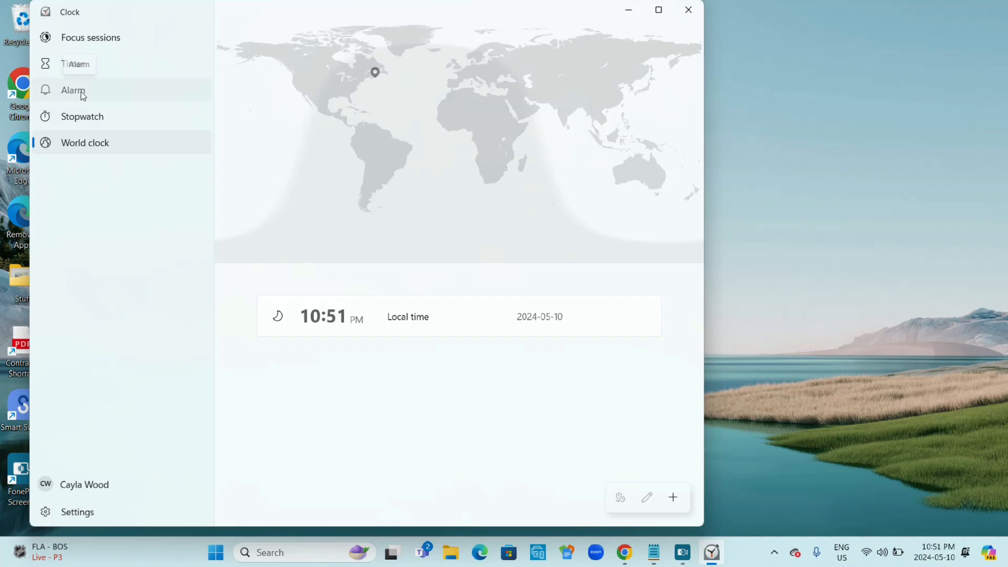
pyautogui.click(72, 90)
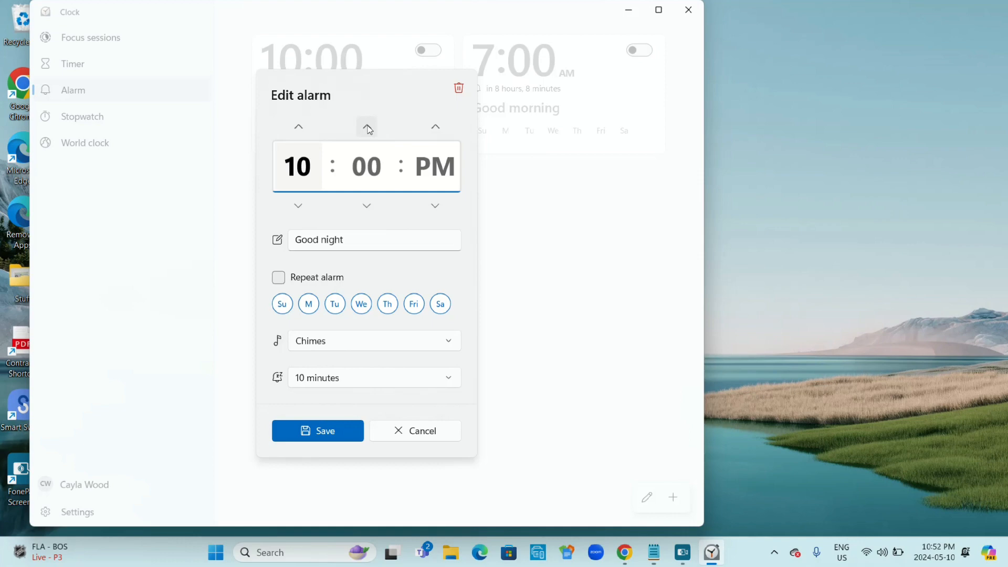
# - Adjust the Good night alarm minutes to 54, making it 10:54 PM
pyautogui.click(367, 127)
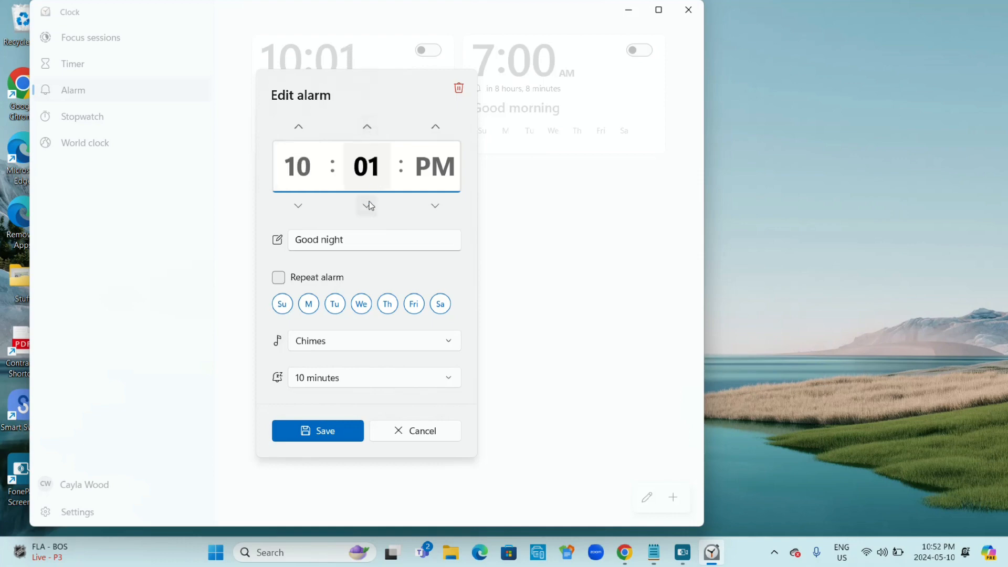
pyautogui.click(367, 205)
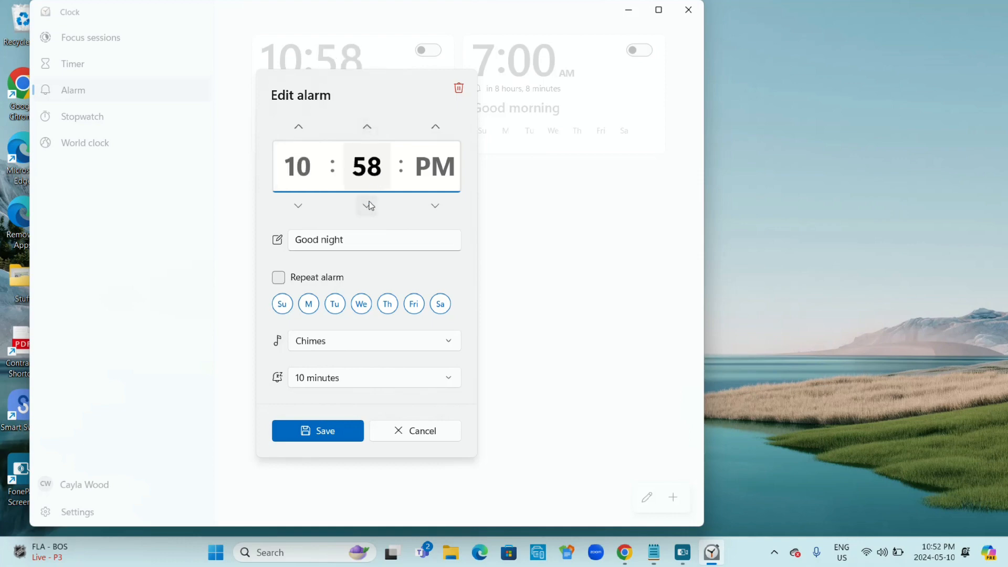
pyautogui.click(367, 206)
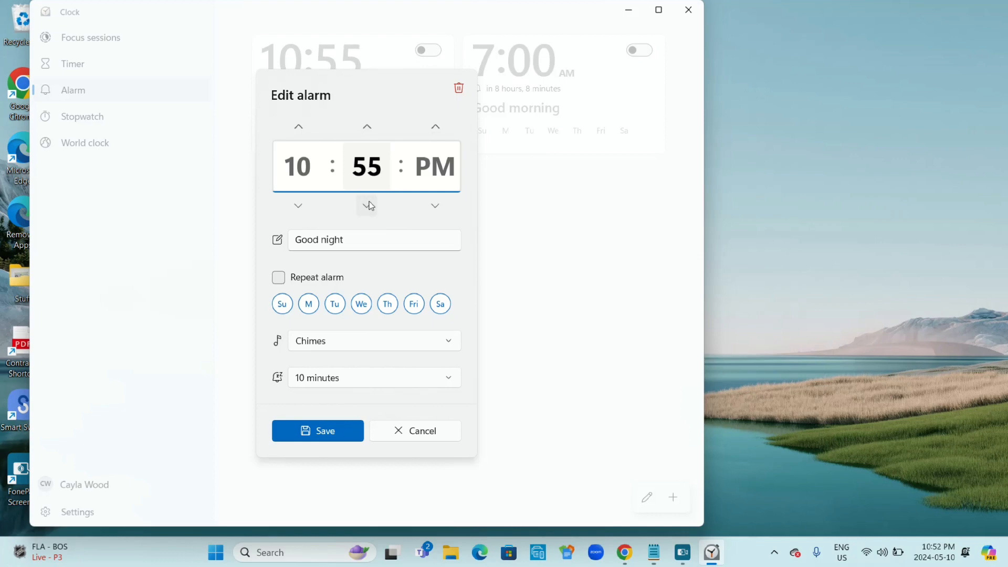
pyautogui.click(367, 205)
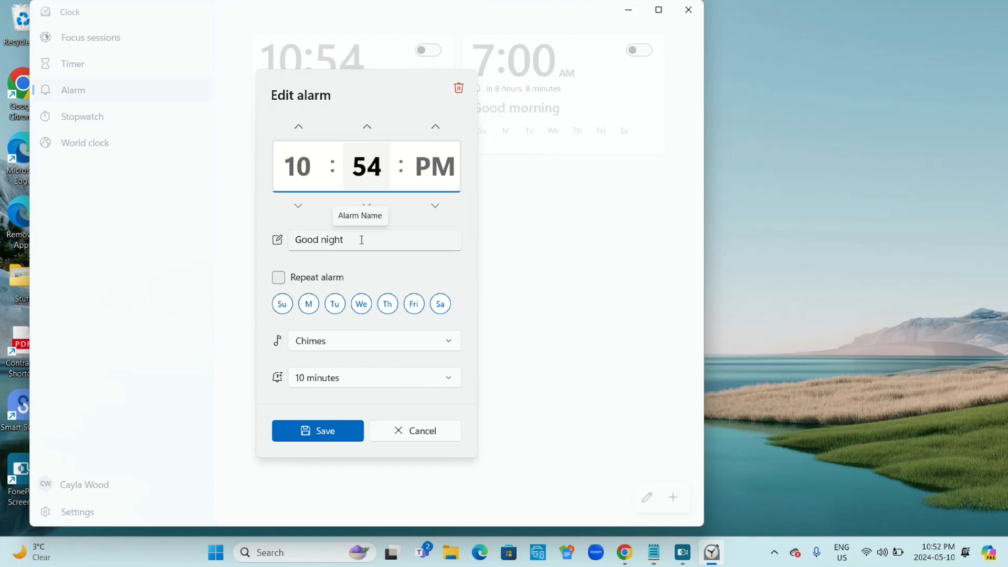
# - Keep the name Good night, turn on Repeat alarm and bring up the sound choices
pyautogui.click(360, 239)
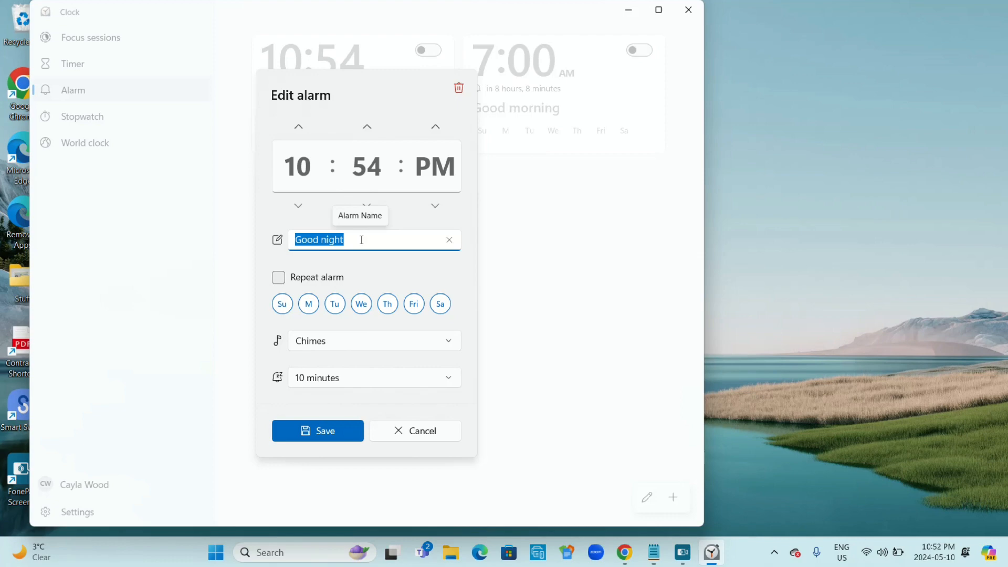
pyautogui.click(354, 239)
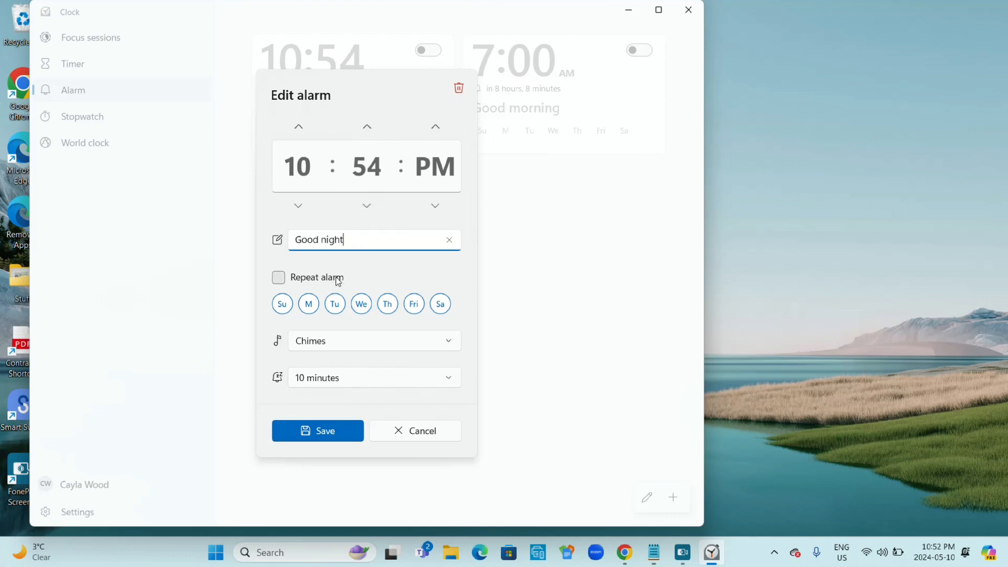
pyautogui.click(277, 277)
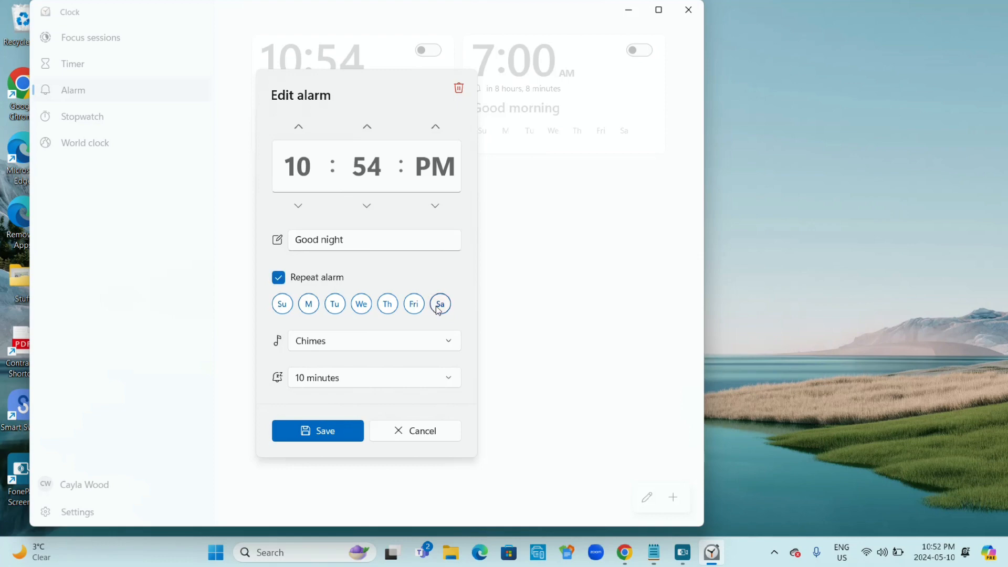
pyautogui.click(278, 277)
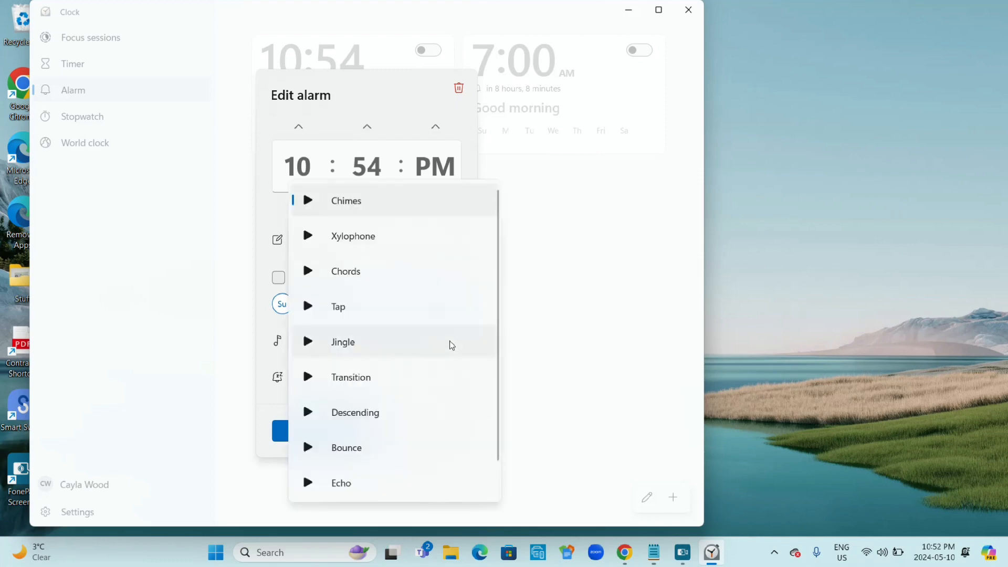
pyautogui.moveTo(309, 201)
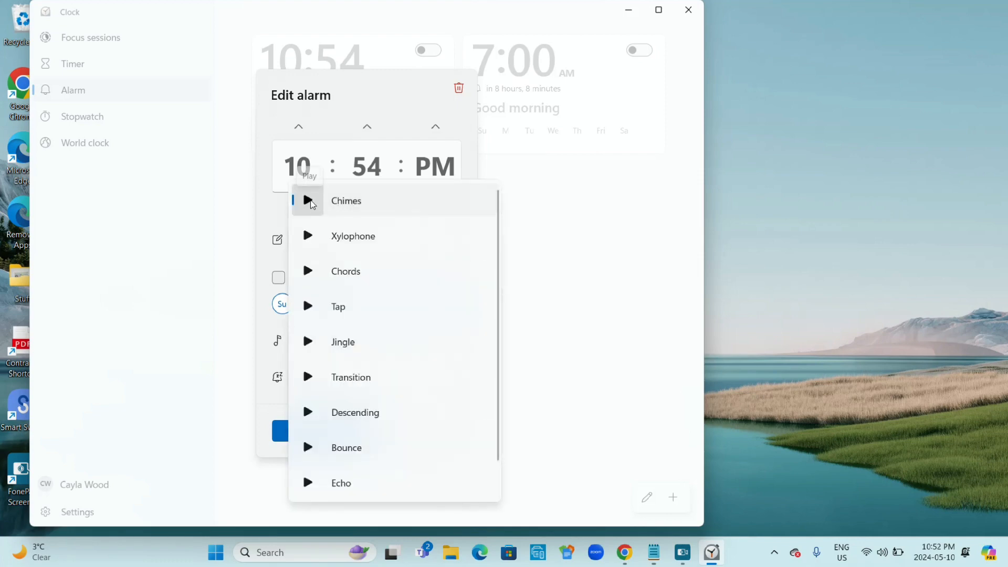
# - Preview Chimes, Xylophone, Jingle, Transition and Ascending sounds, keeping Chimes selected
pyautogui.click(309, 200)
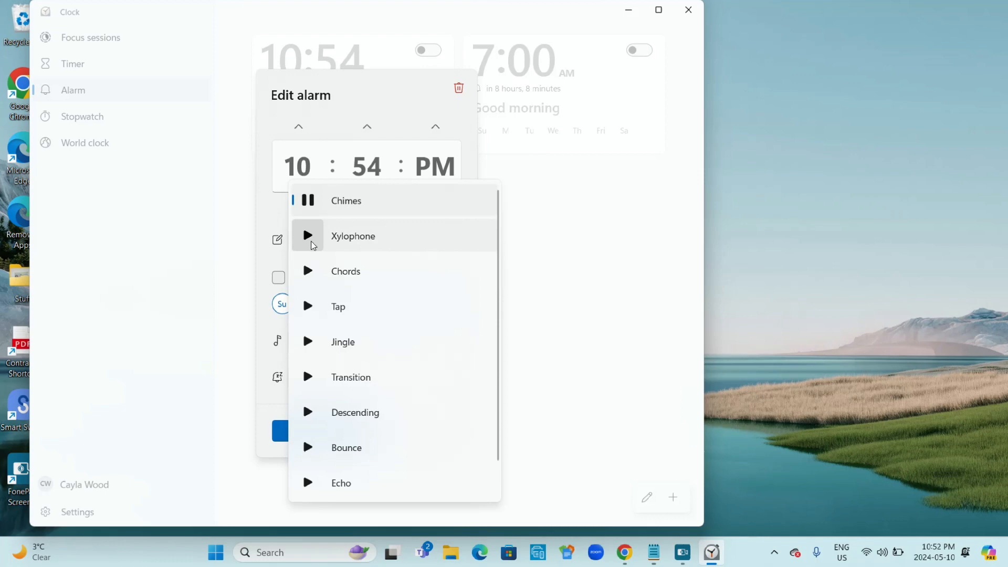
pyautogui.click(308, 271)
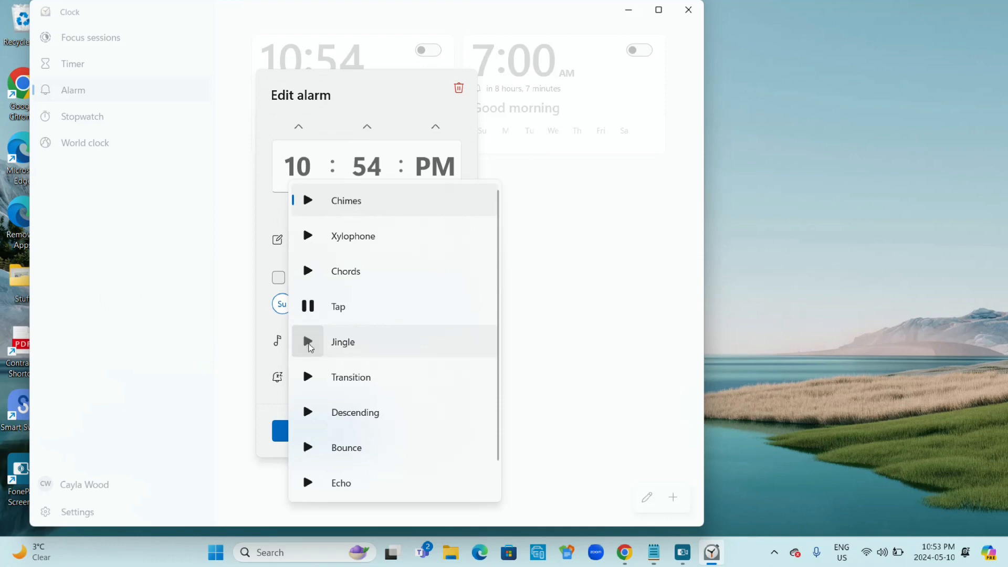
pyautogui.click(308, 377)
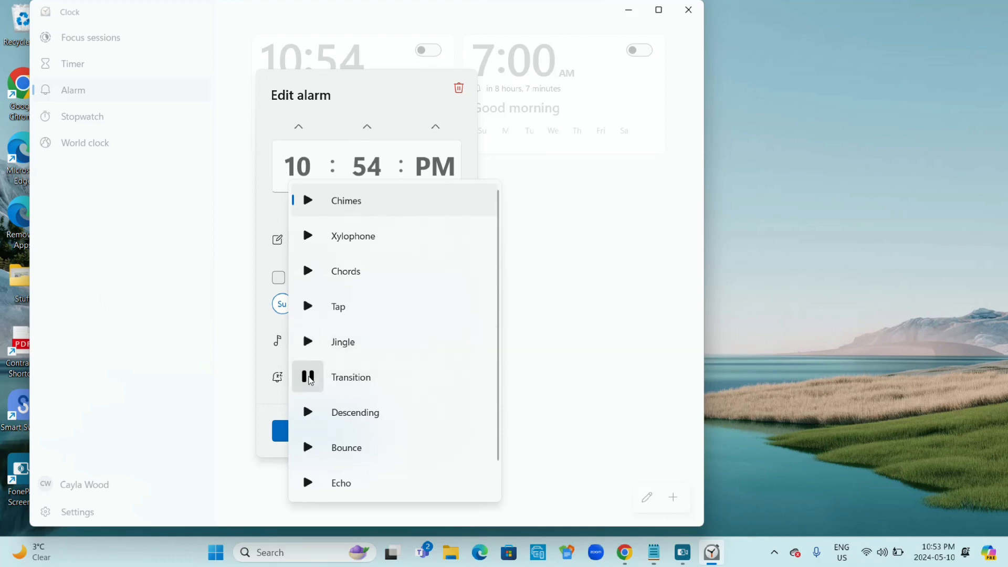
pyautogui.click(308, 411)
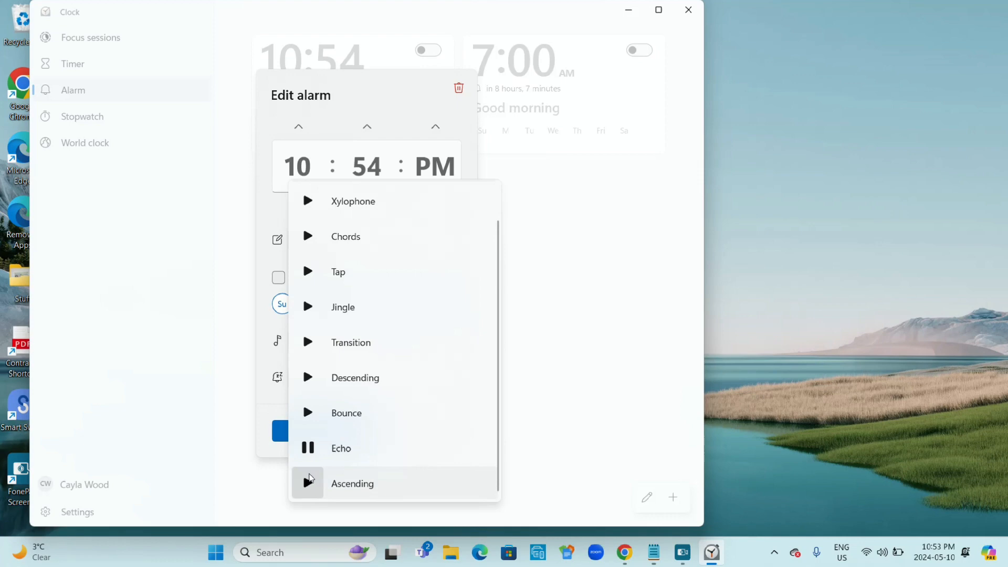
pyautogui.click(308, 483)
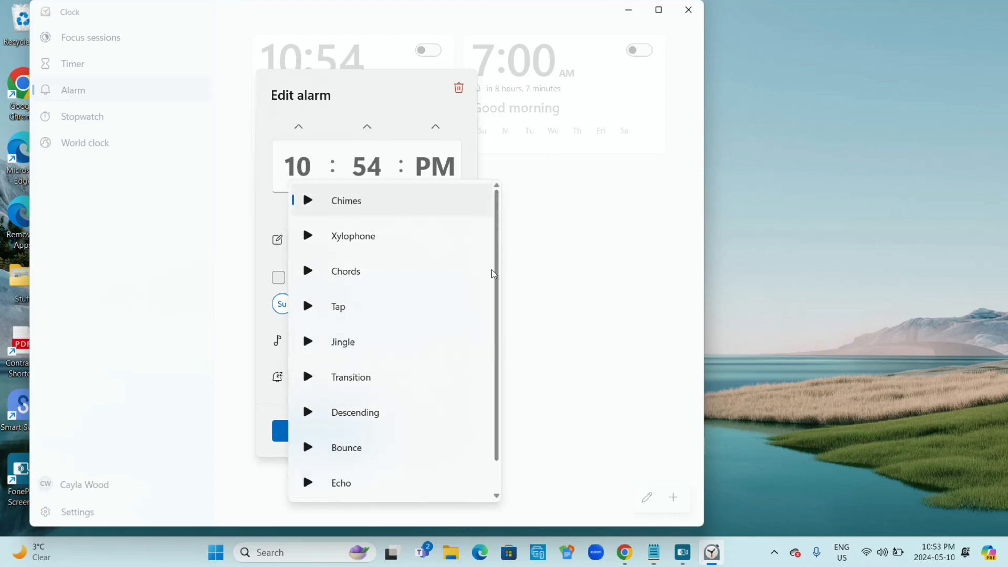
pyautogui.click(345, 200)
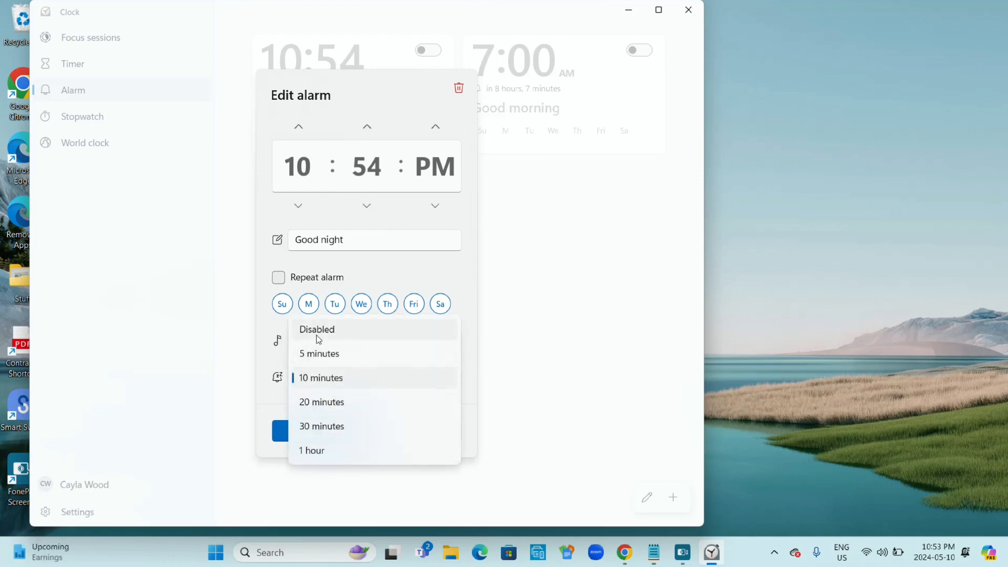
pyautogui.moveTo(322, 402)
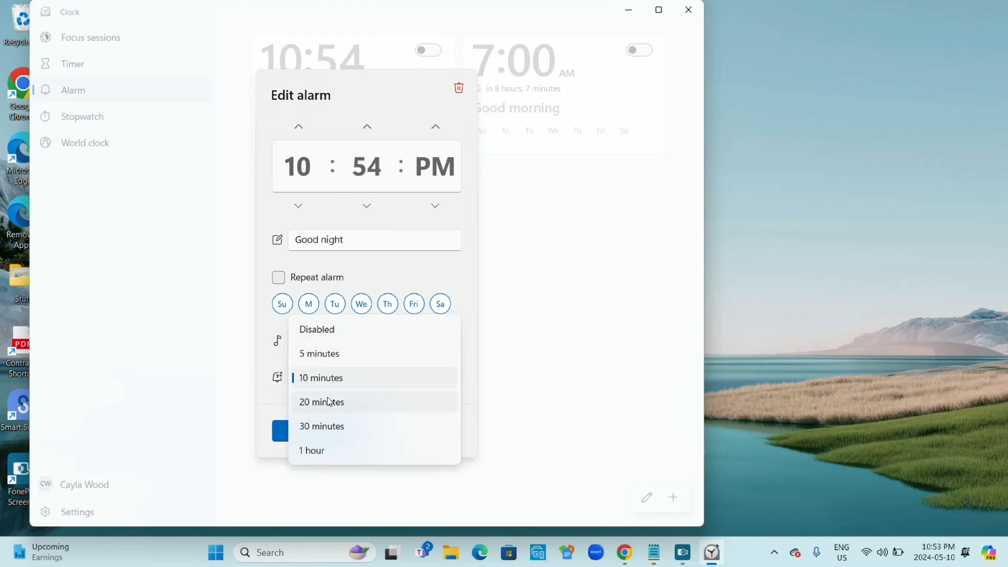
pyautogui.moveTo(333, 454)
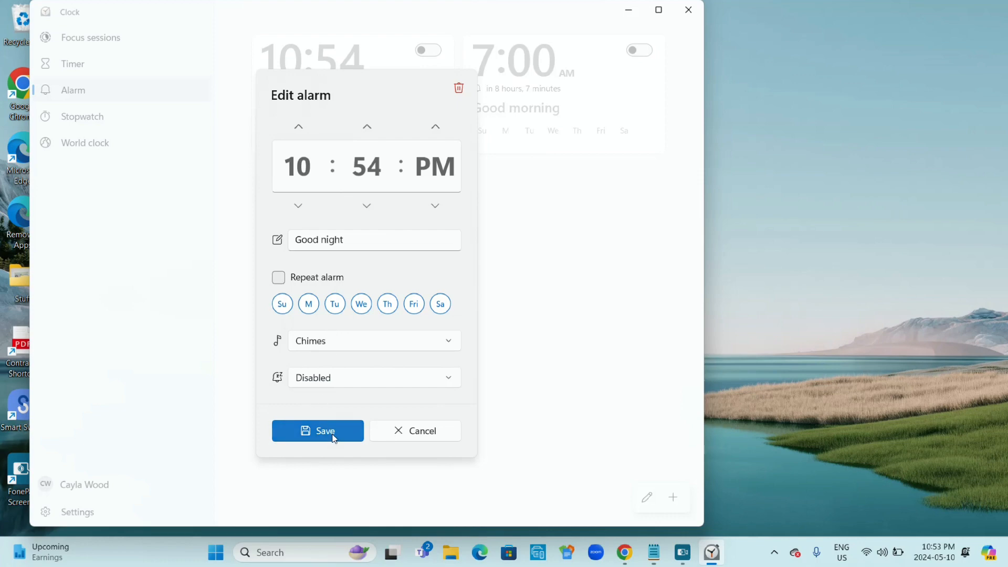
# - Save the Good night alarm with snooze disabled and dismiss it when it rings
pyautogui.click(317, 431)
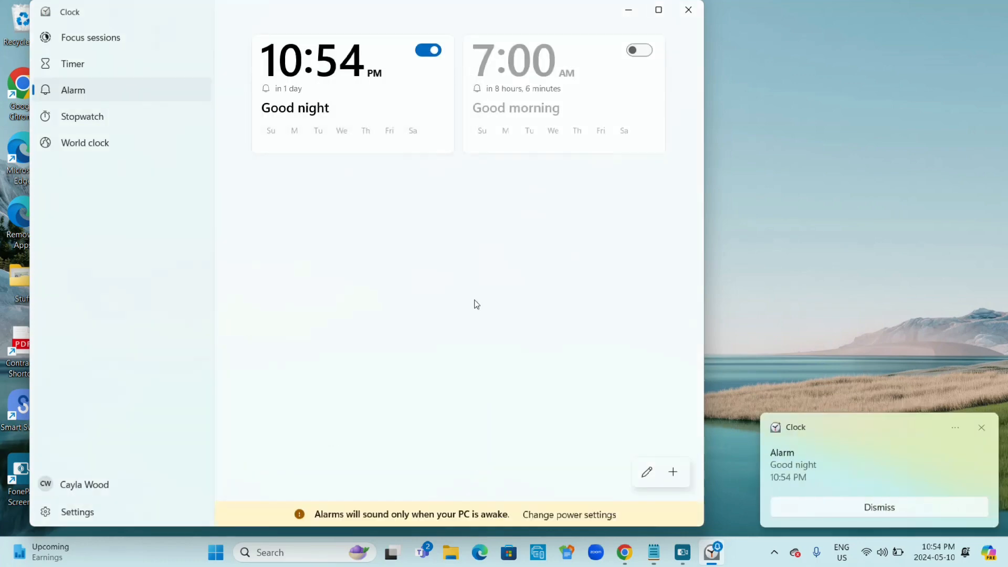
pyautogui.moveTo(900, 525)
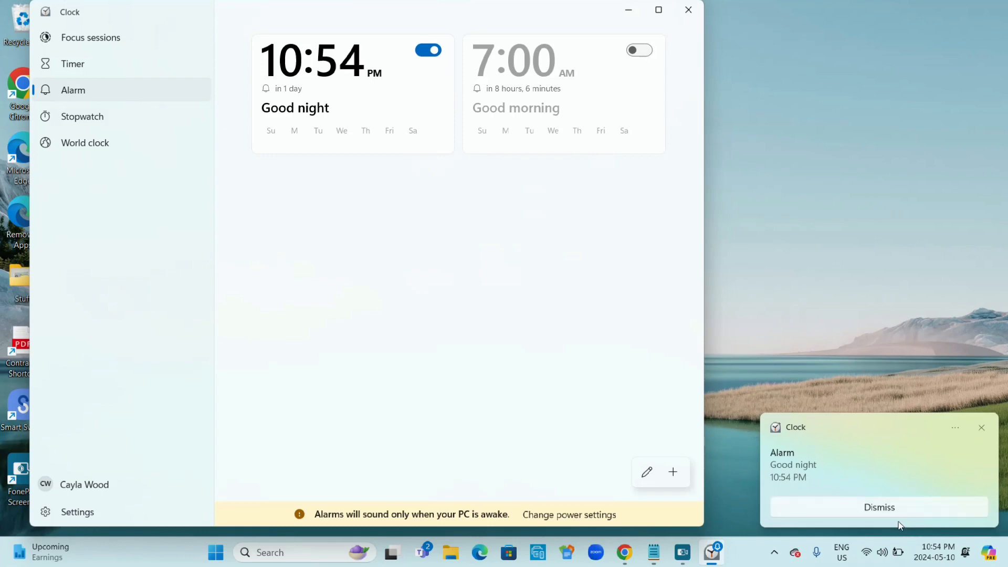
pyautogui.moveTo(878, 507)
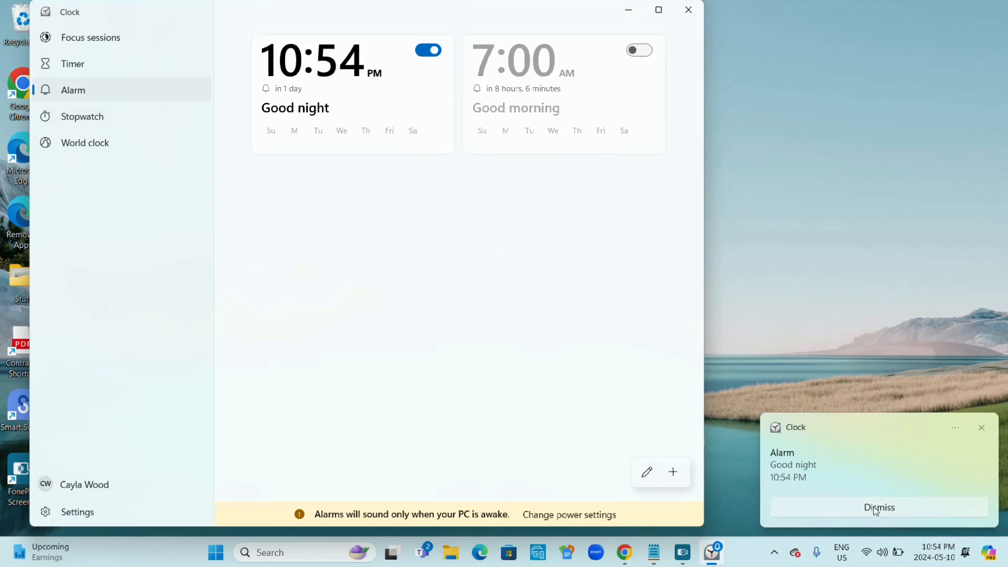
pyautogui.click(878, 507)
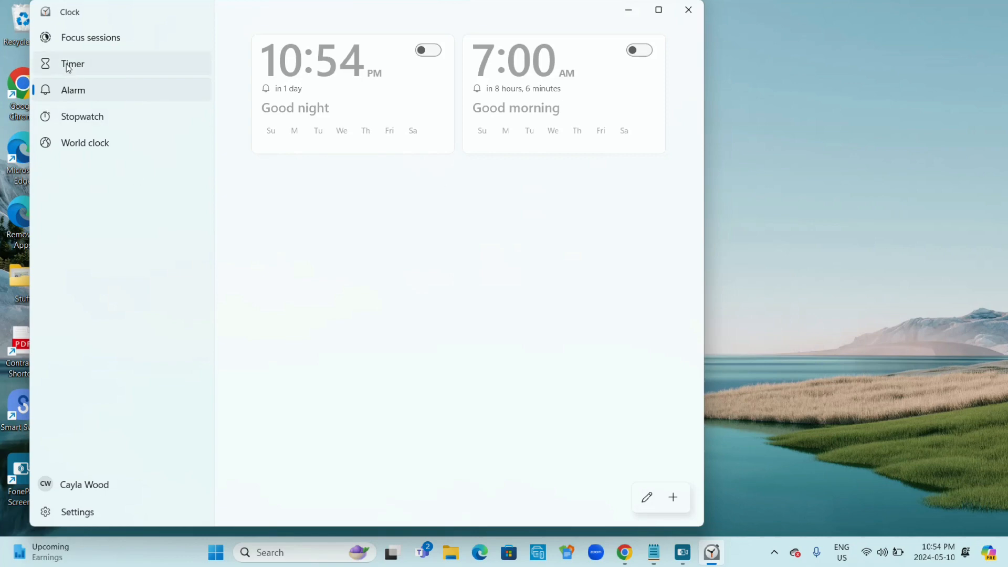
# - Go to the timers and save the 1 min timer unchanged at 00:01:00
pyautogui.click(72, 64)
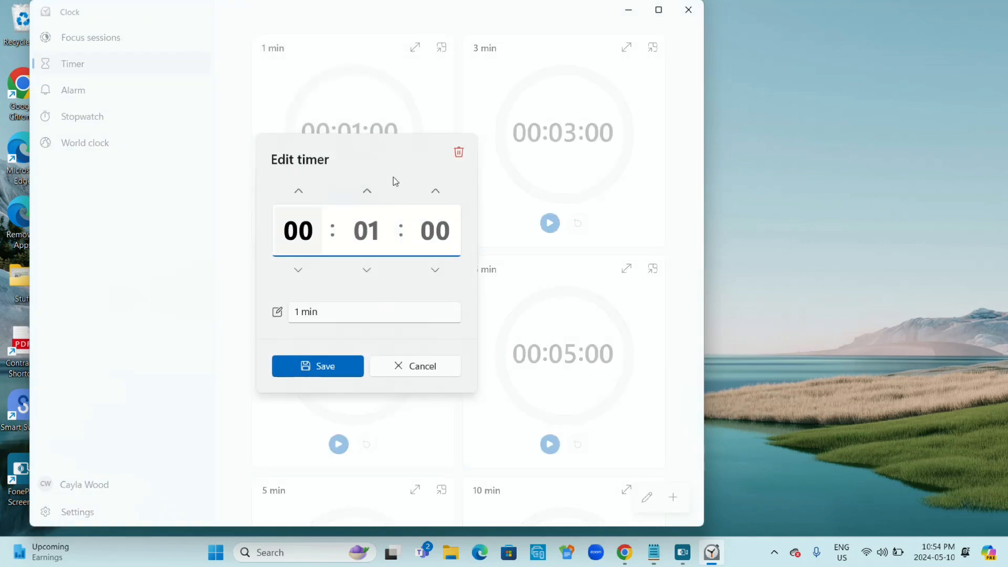
pyautogui.moveTo(317, 366)
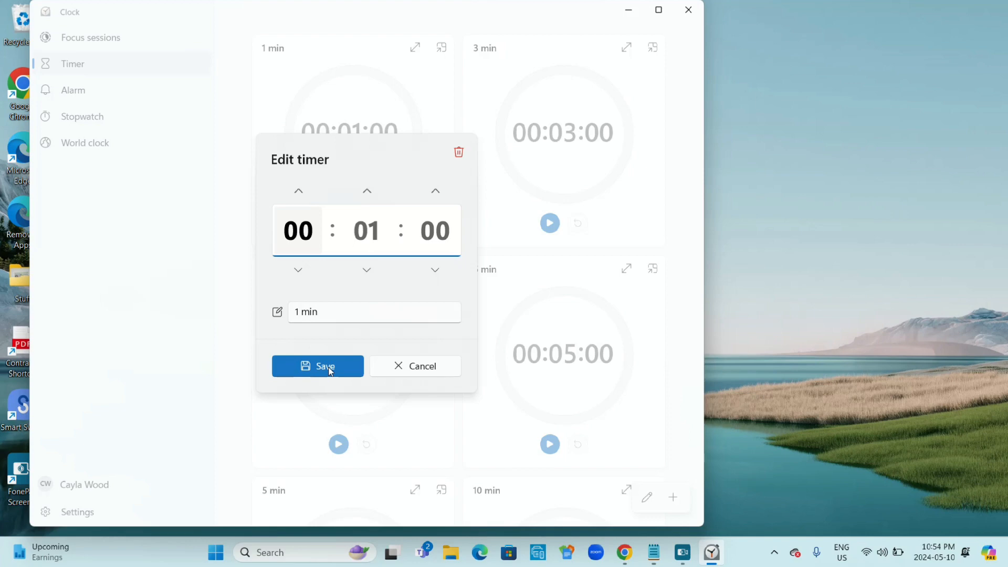
pyautogui.click(318, 365)
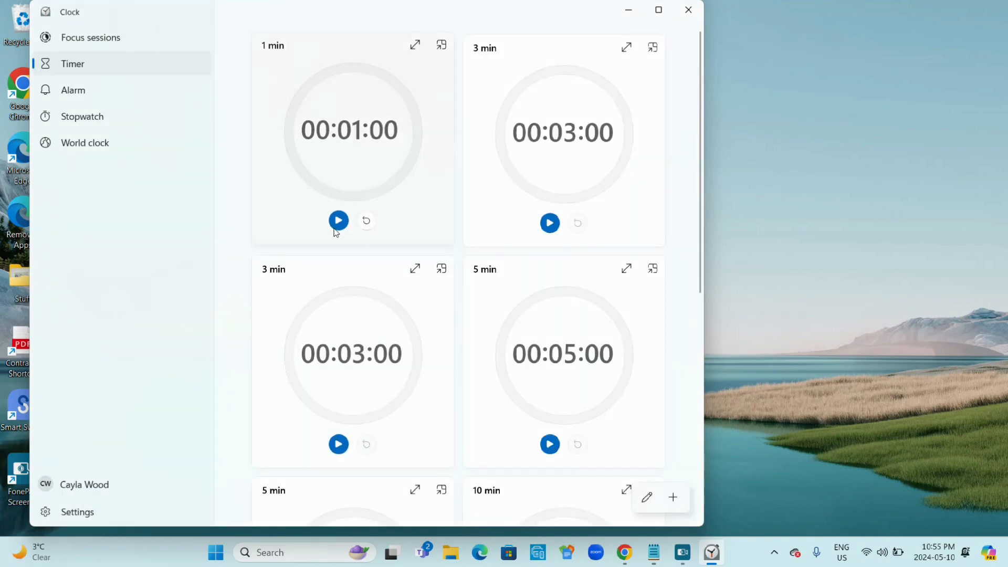
pyautogui.moveTo(339, 221)
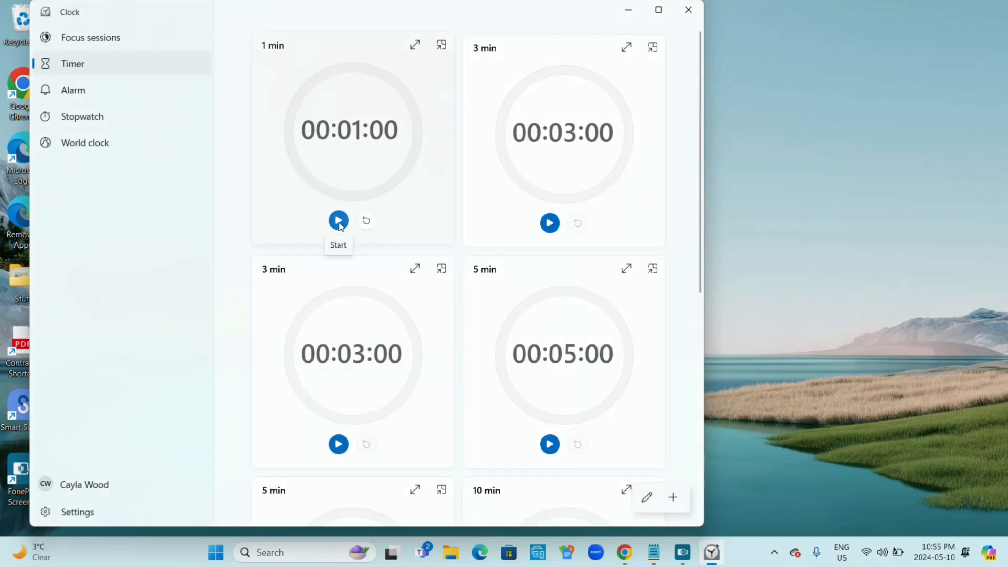
# - Start the 1 min timer and dismiss its Timer done notice at 00:00:00
pyautogui.click(338, 221)
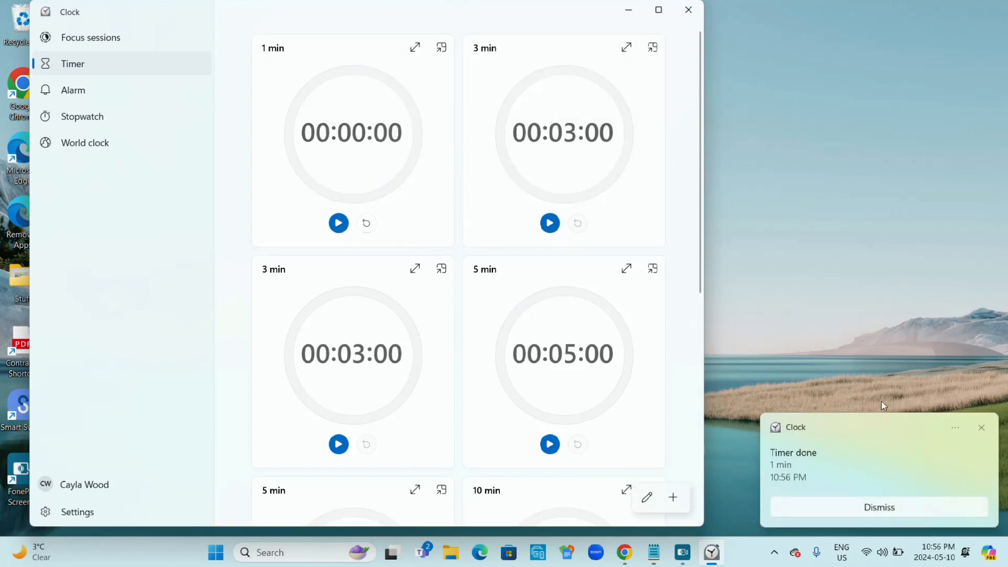
pyautogui.moveTo(809, 462)
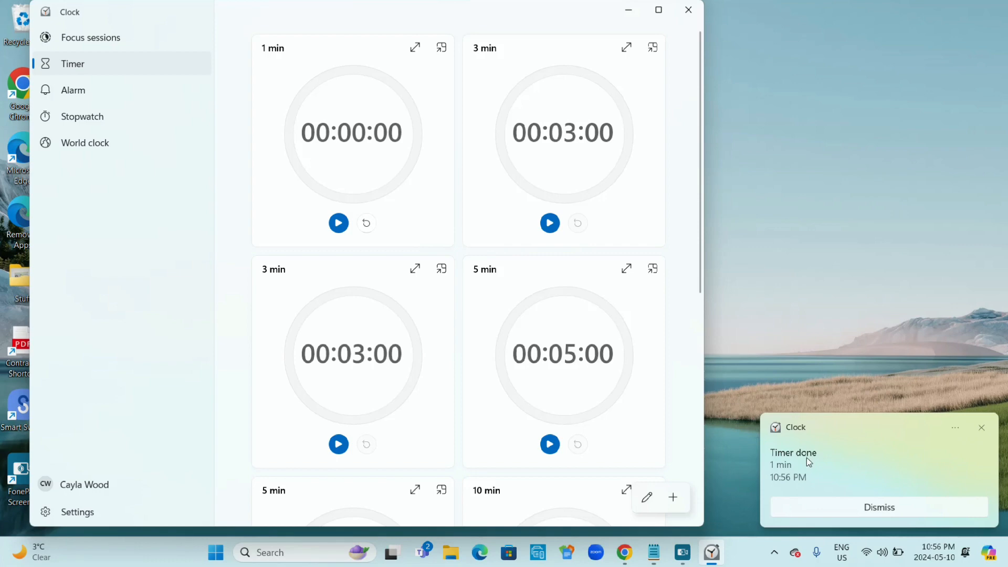
pyautogui.moveTo(854, 486)
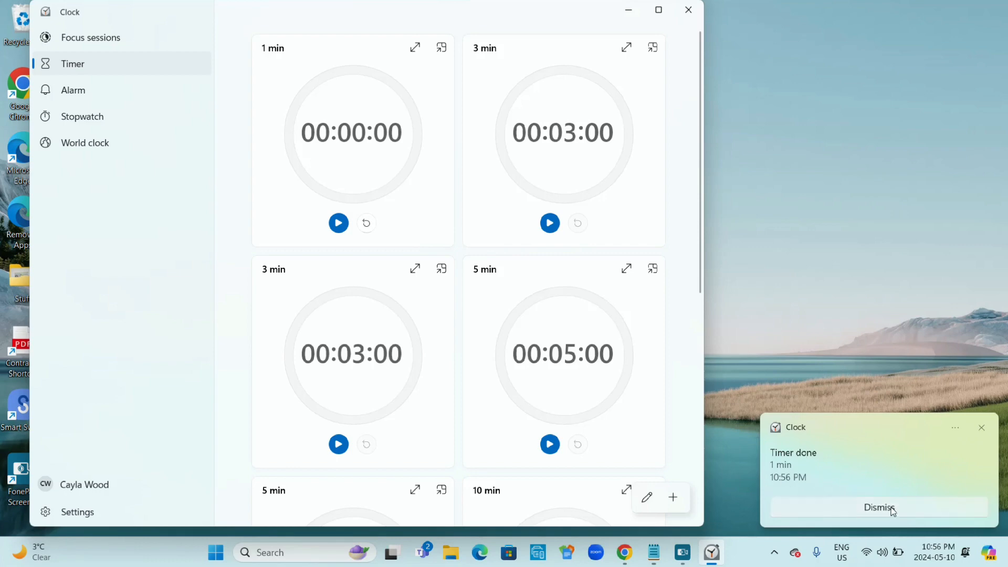
pyautogui.click(879, 507)
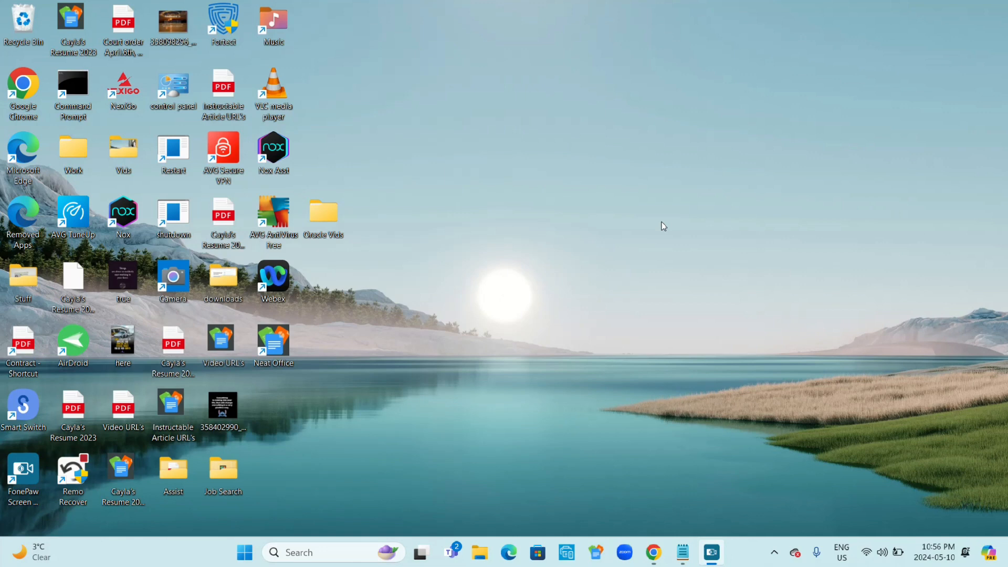
pyautogui.moveTo(553, 418)
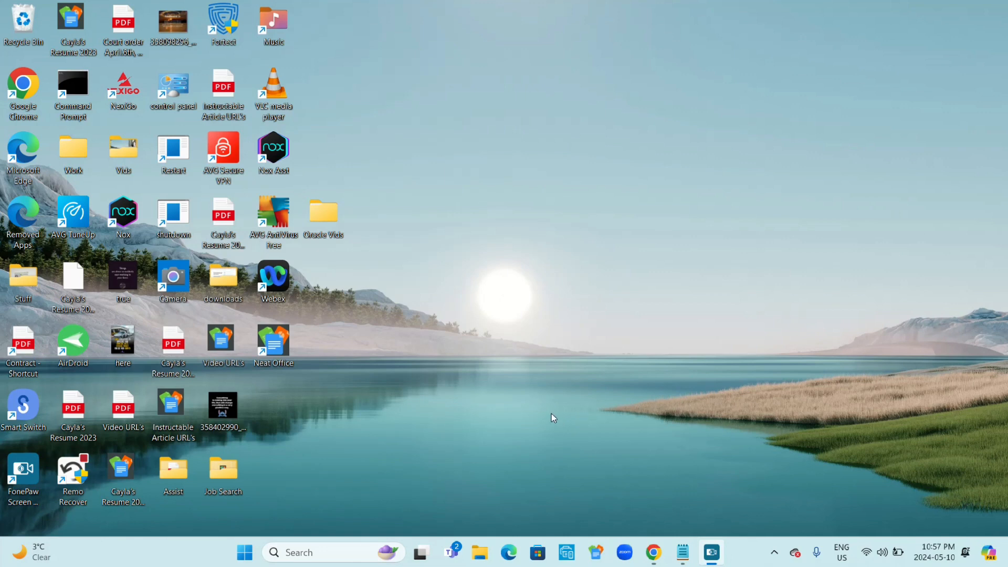